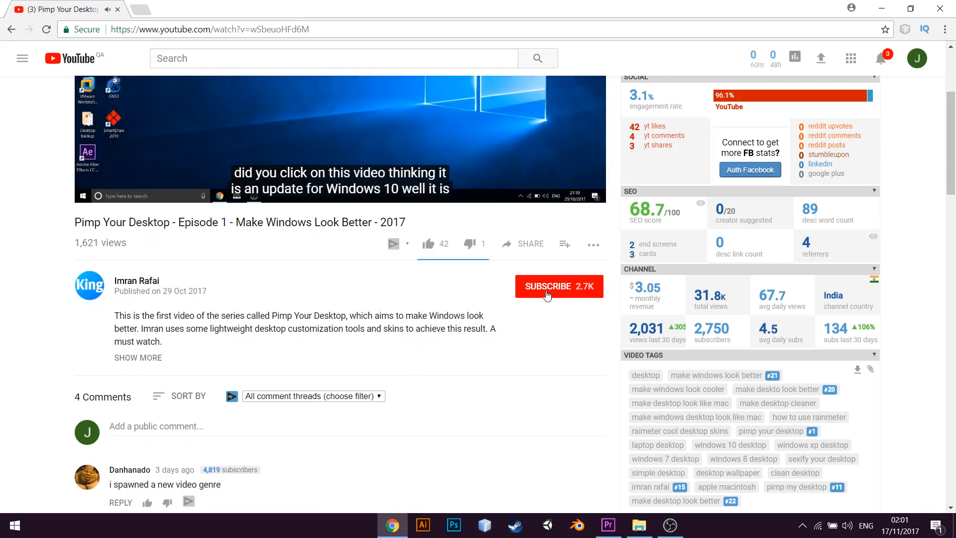
Subscribe to the channel on the 'Pimp Your Desktop - Episode 1' video page.
left_click(549, 286)
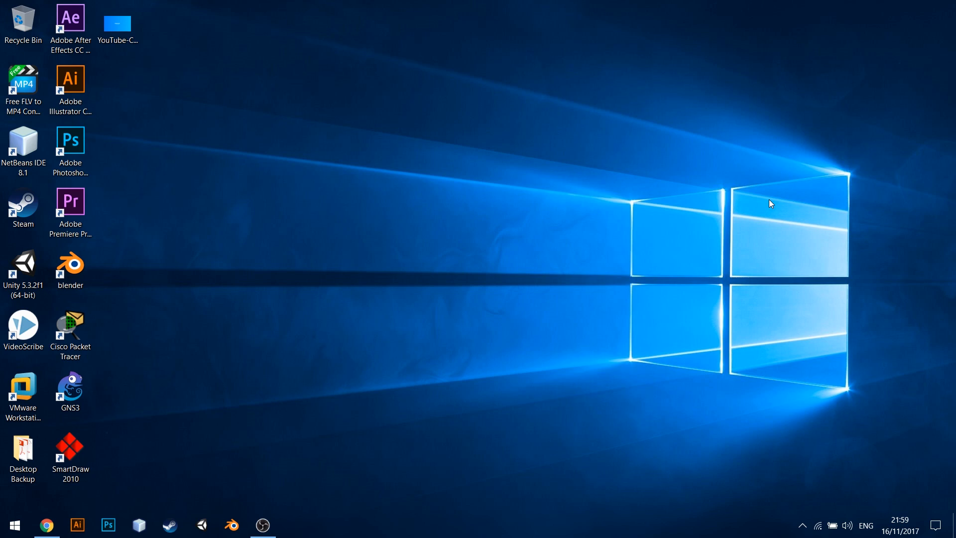
Download Rainmeter-4.1.exe from rainmeter.net, then minimize the browser.
left_click(46, 524)
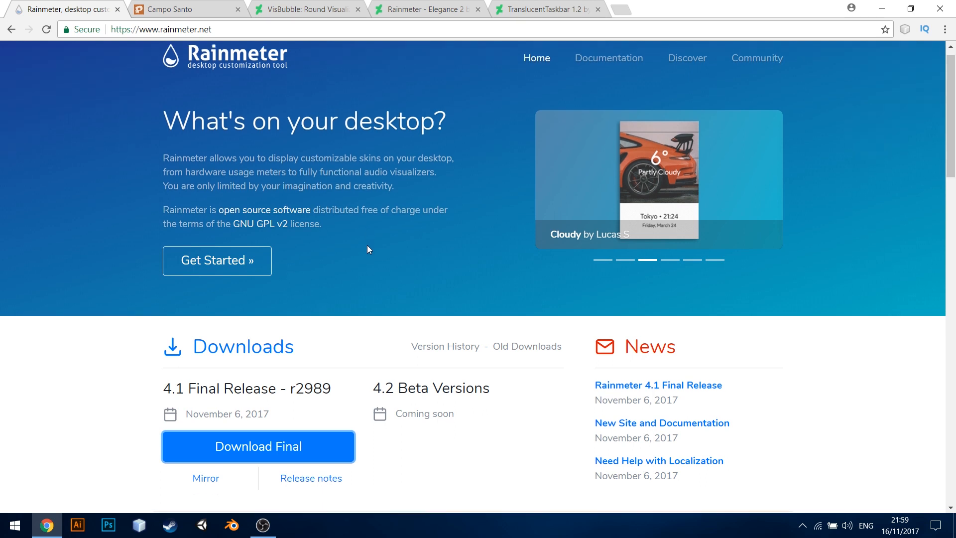
scroll("down", 3)
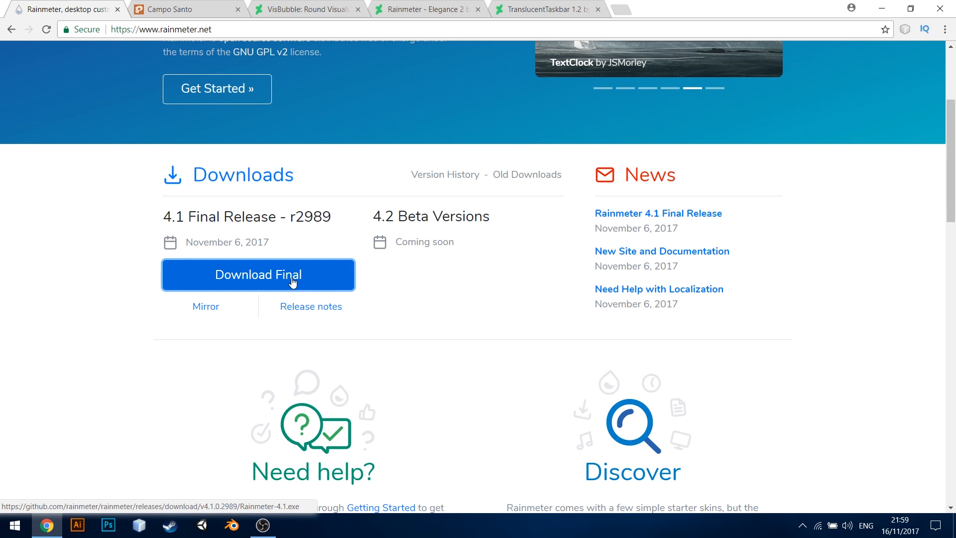
left_click(257, 274)
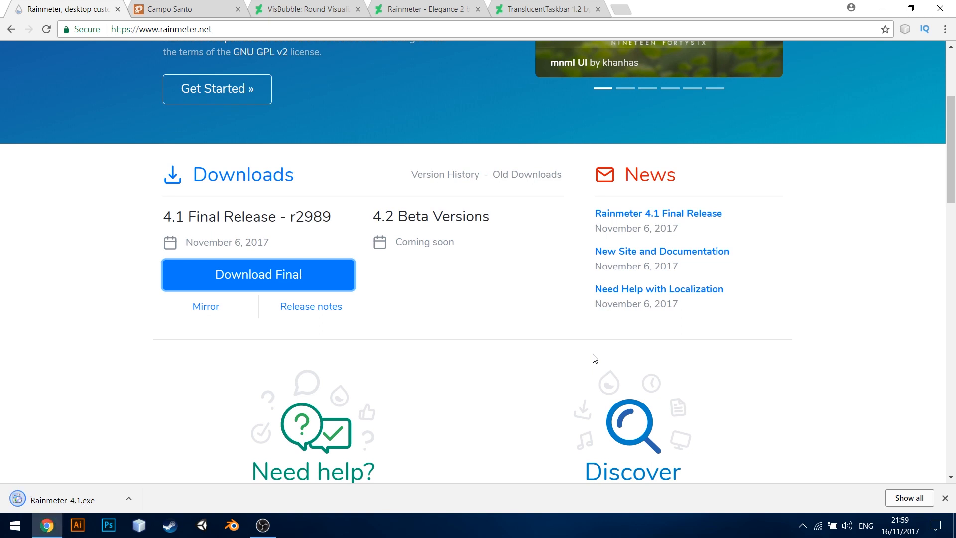
left_click(183, 9)
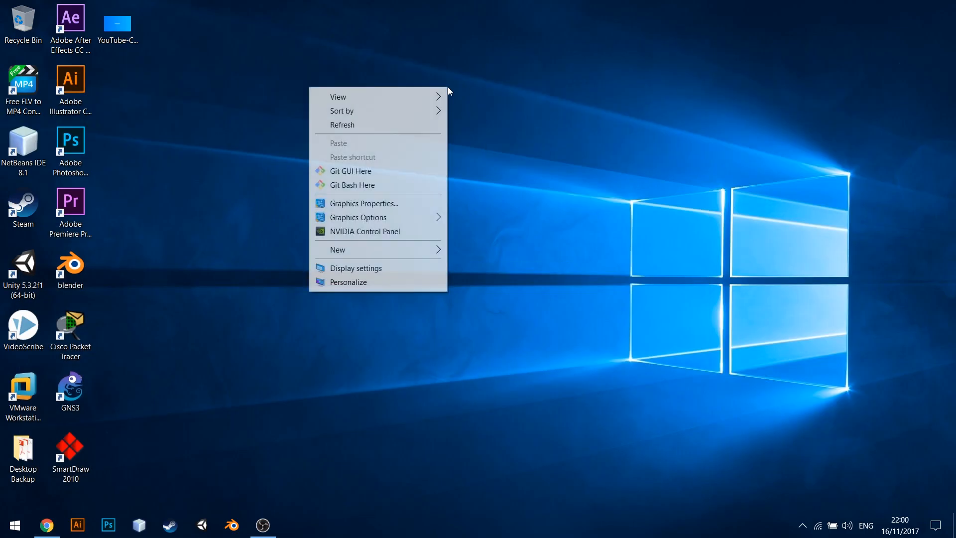
In Display settings, keep the resolution at 1920 × 1080 (Recommended).
left_click(356, 268)
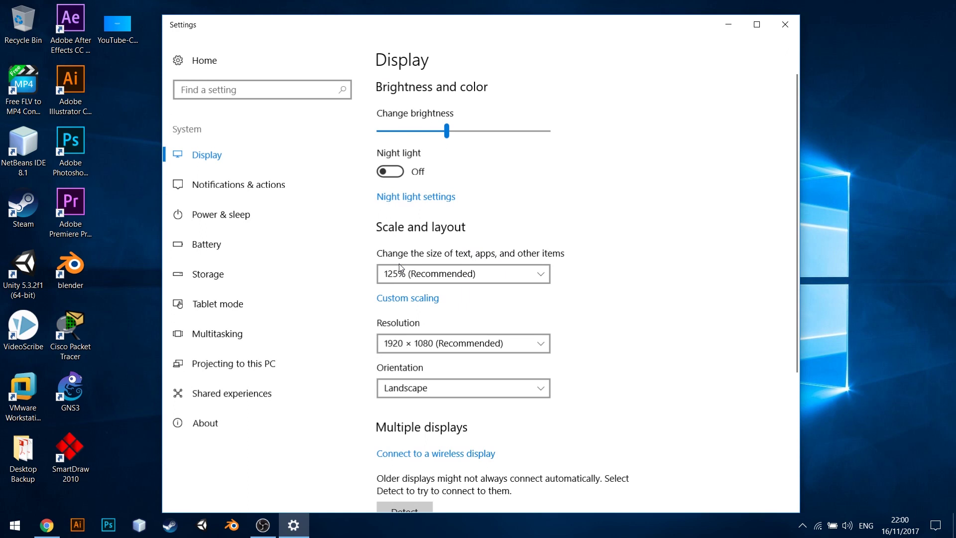
left_click(462, 342)
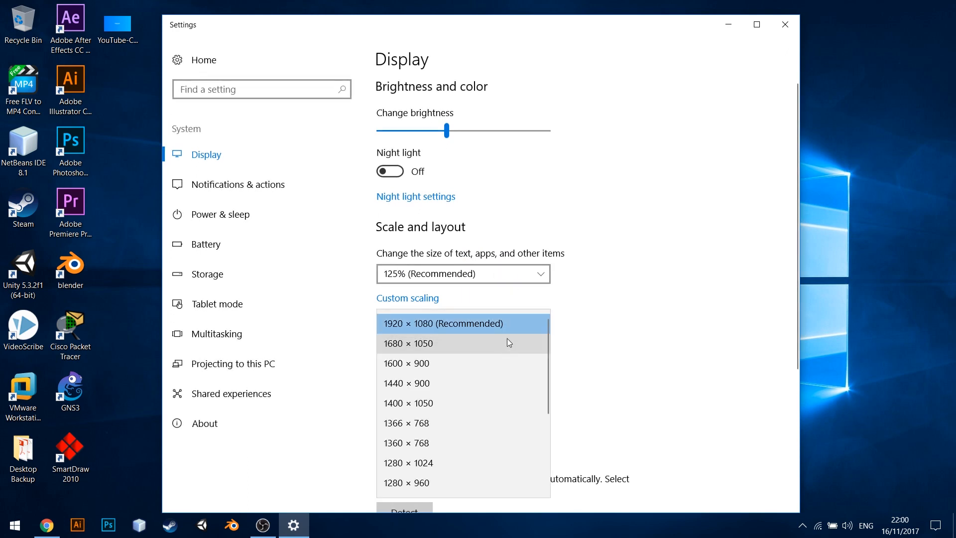
left_click(443, 323)
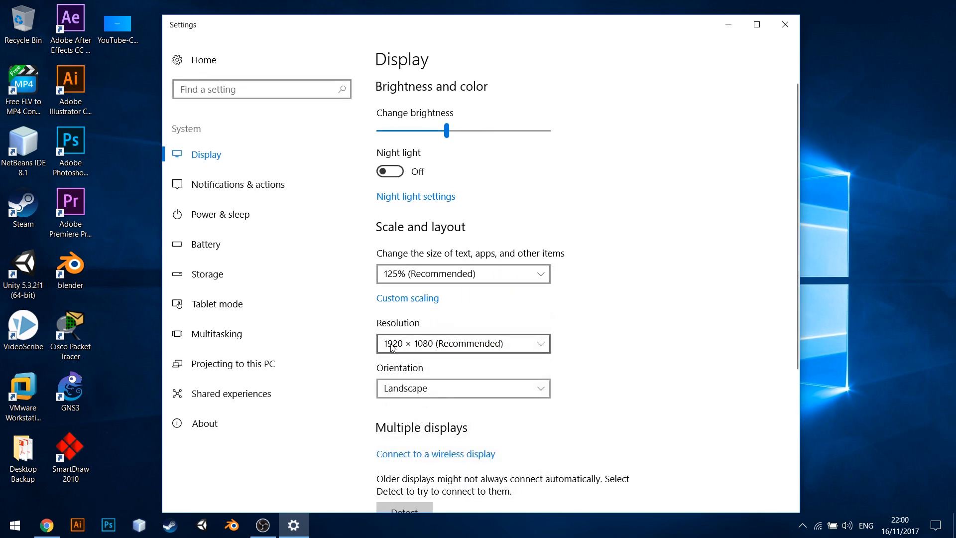
mouse_move(585, 303)
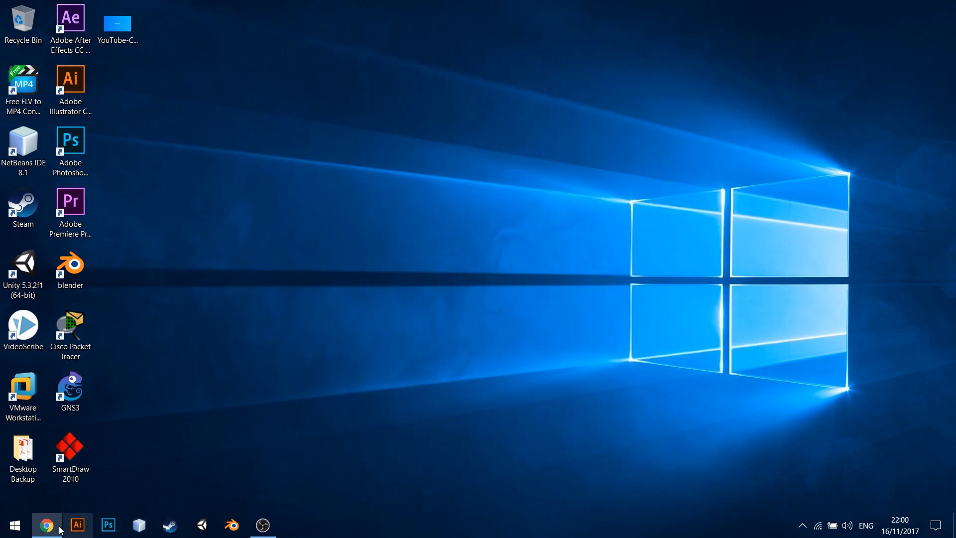
Save the 16:9 Firewatch wallpaper image from the Campo Santo post to the Desktop.
left_click(47, 524)
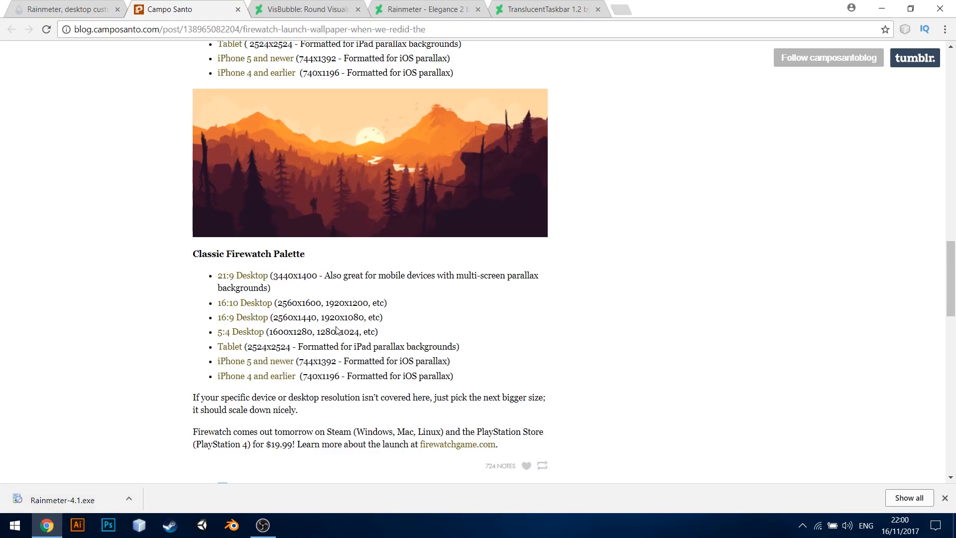
double_click(348, 317)
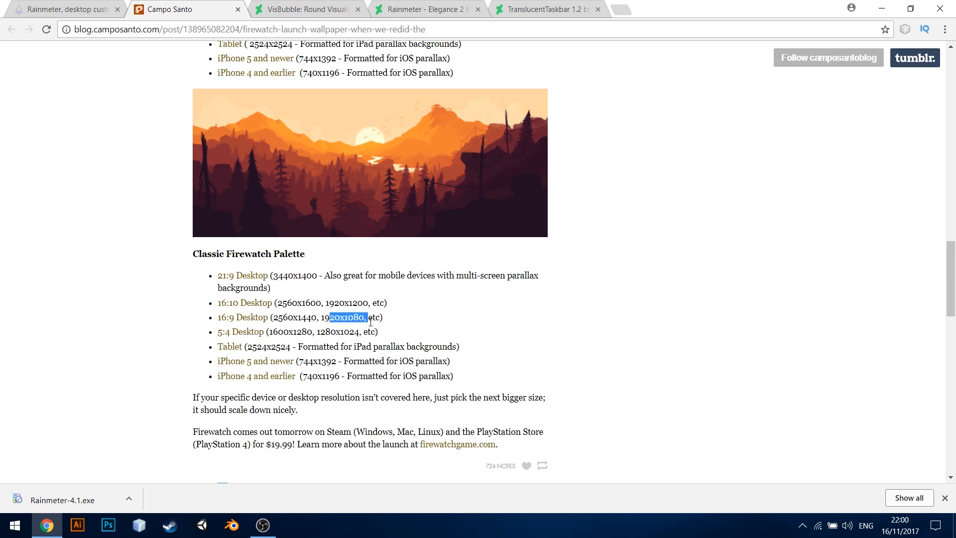
mouse_move(241, 318)
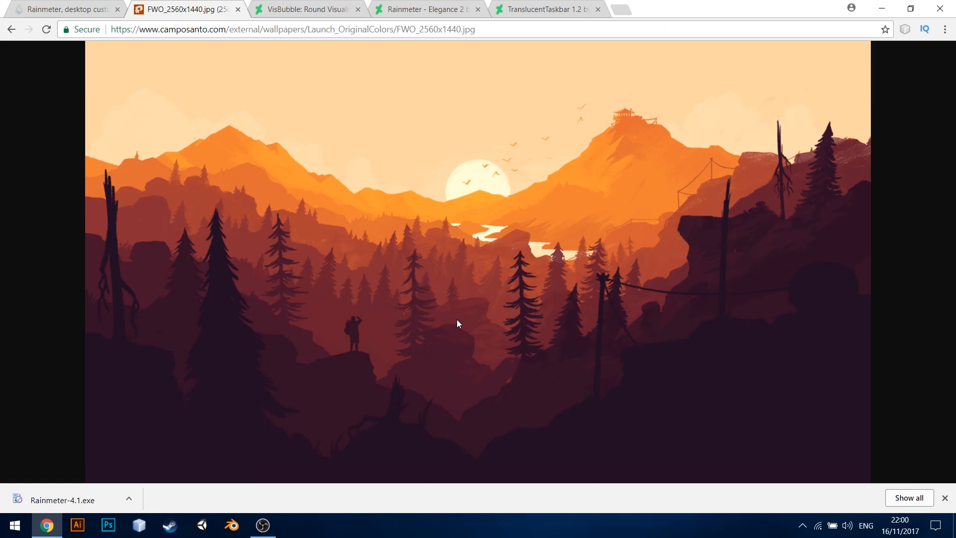
right_click(459, 323)
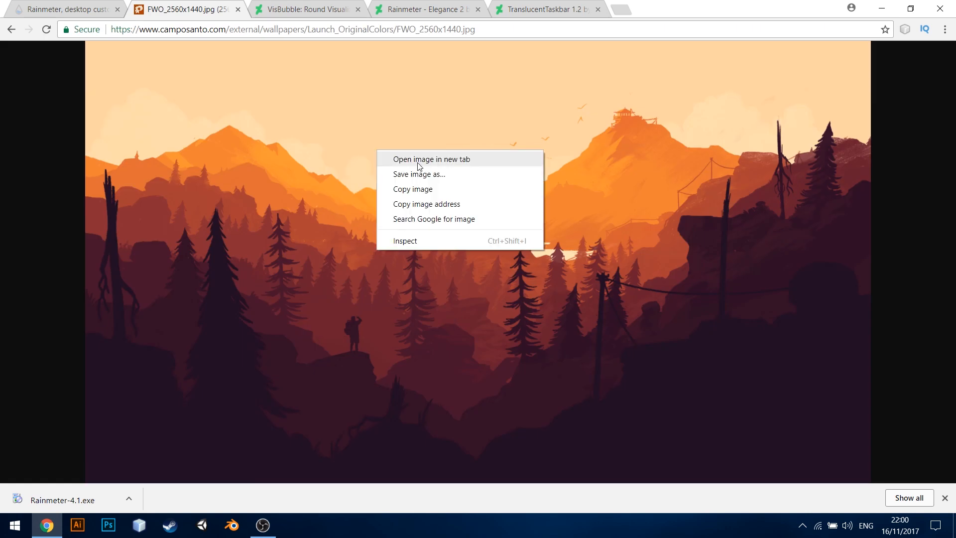
left_click(419, 174)
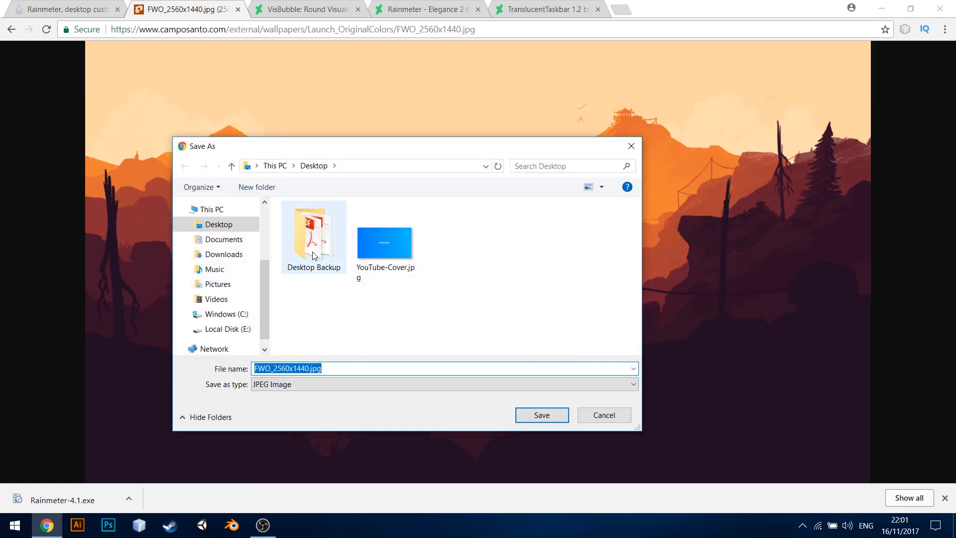
left_click(541, 415)
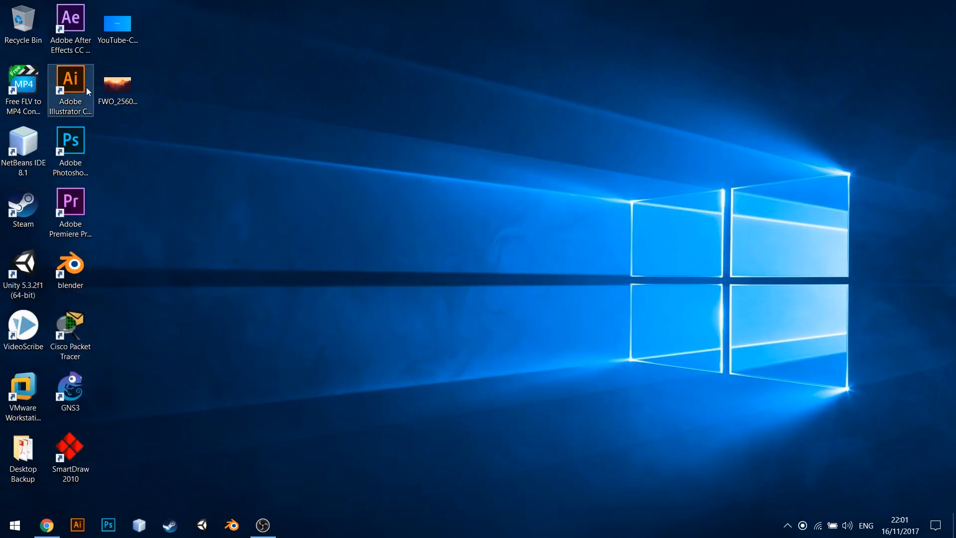
Set the Firewatch JPG as the desktop background, hide desktop icons, and restore Chrome.
right_click(117, 85)
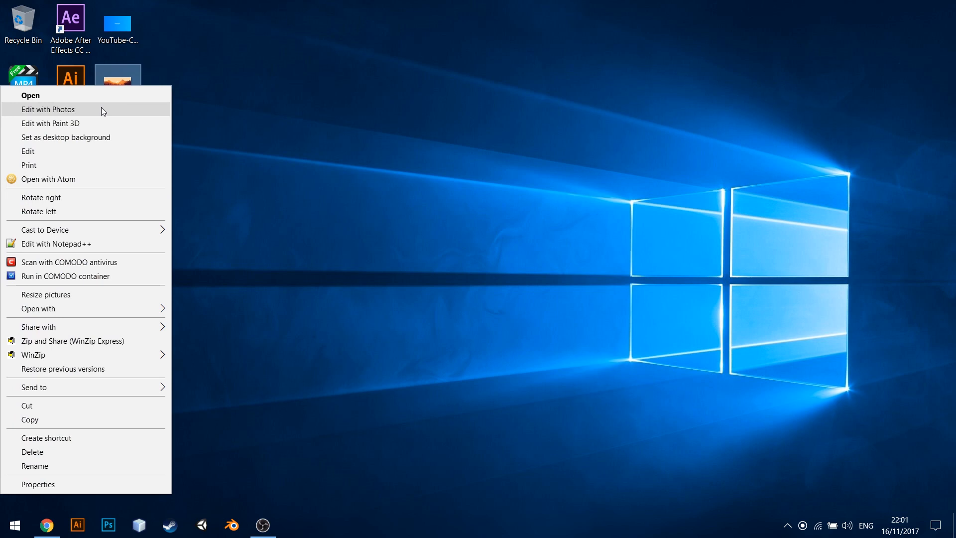
left_click(66, 137)
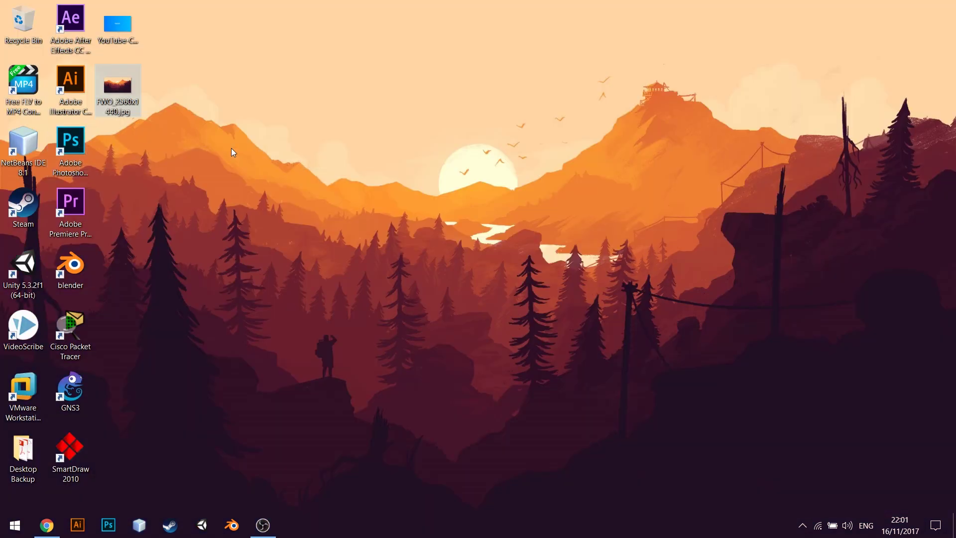
right_click(232, 152)
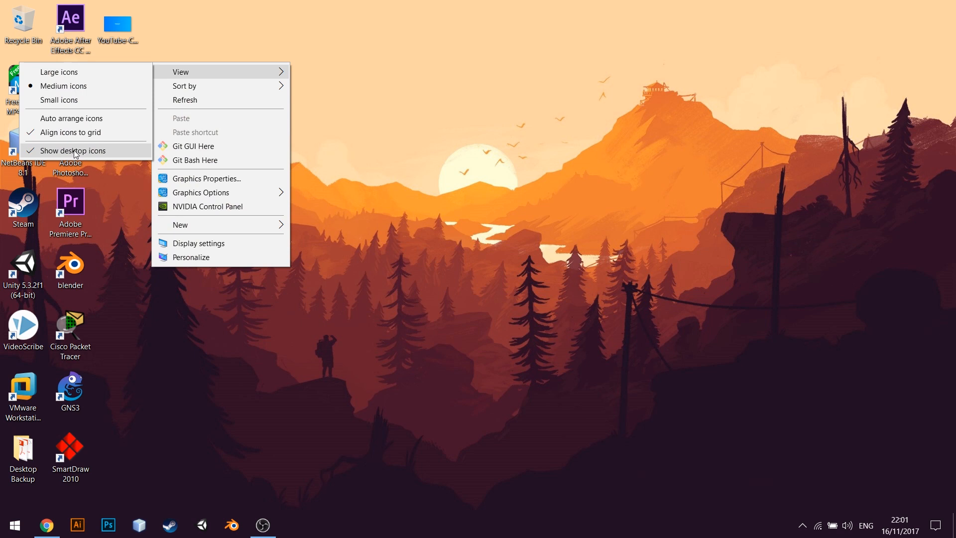
left_click(74, 150)
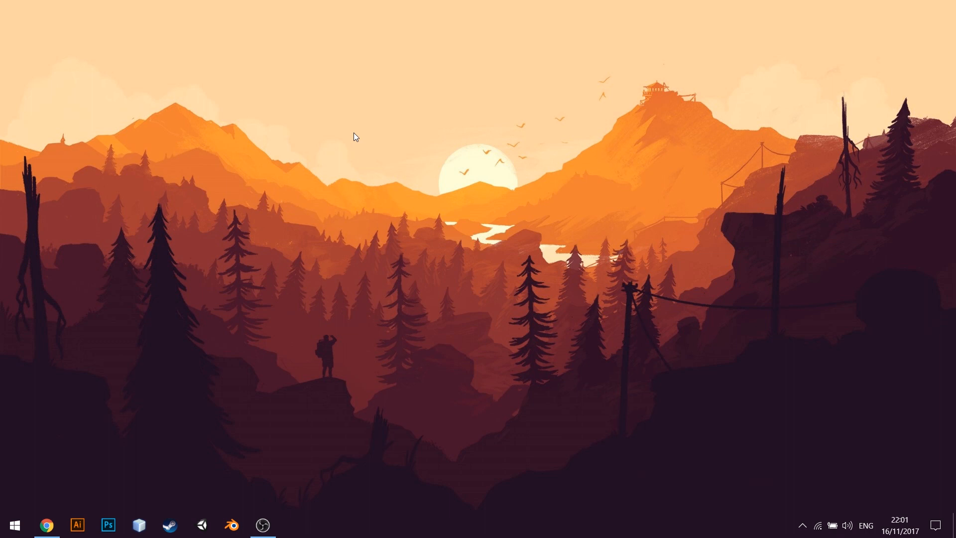
left_click(46, 524)
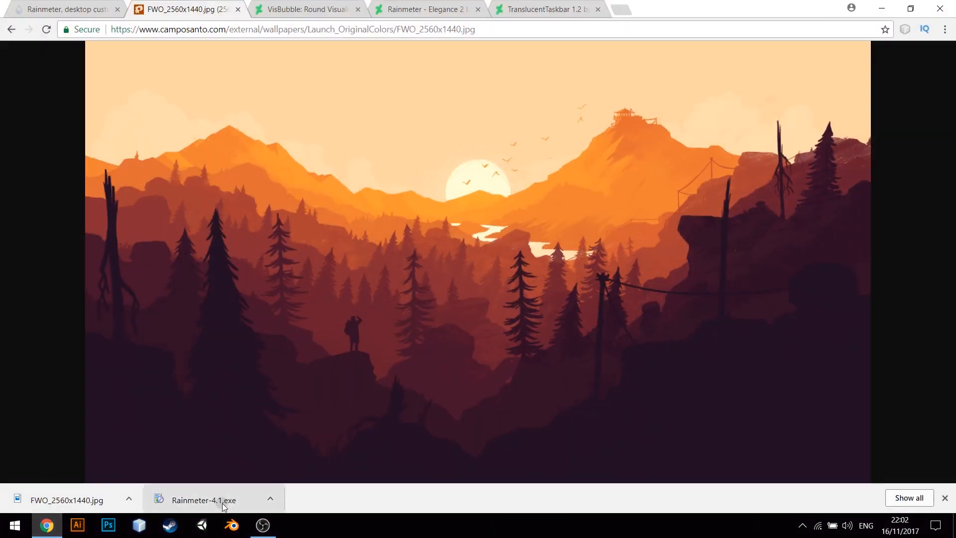
Install Rainmeter in English as 64-bit into E:\Rainmeter, launching on startup.
left_click(203, 499)
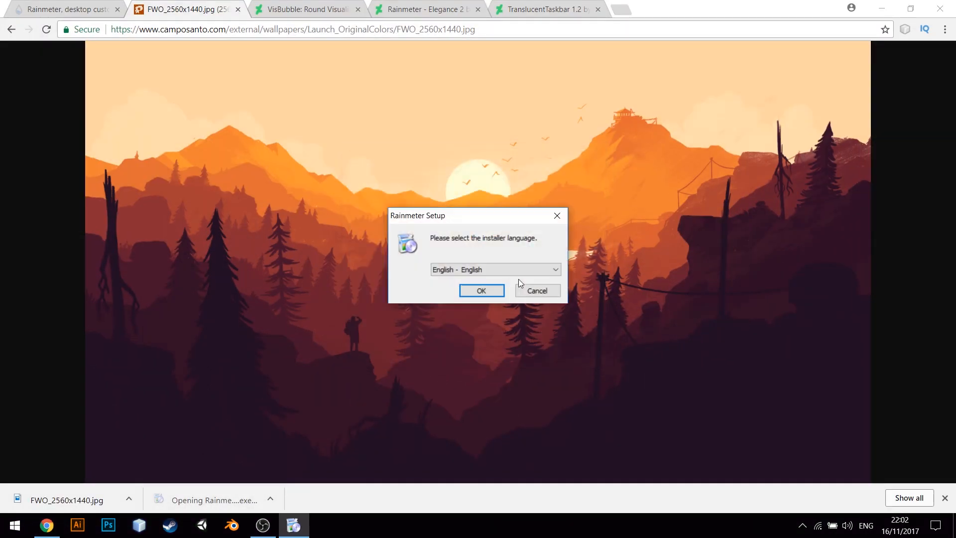
left_click(481, 290)
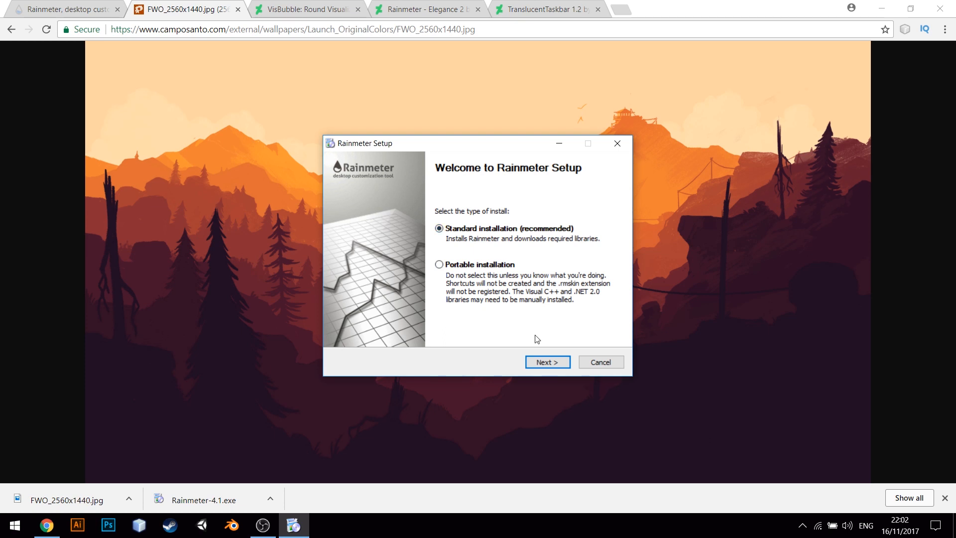
mouse_move(511, 277)
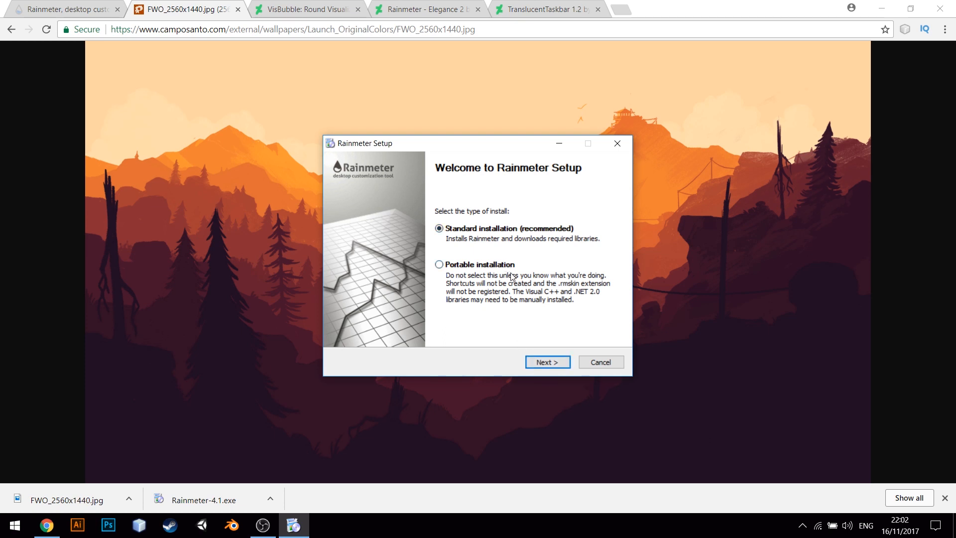
mouse_move(497, 248)
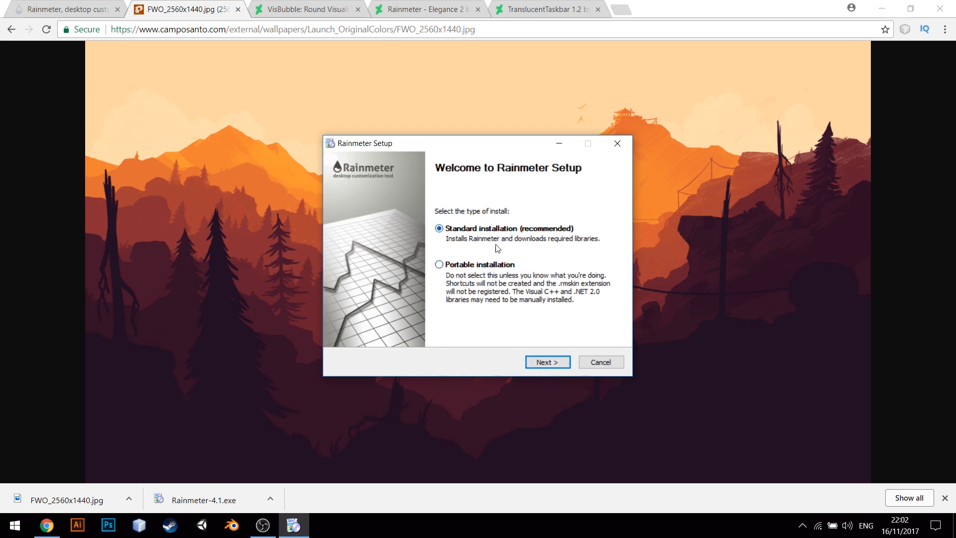
left_click(546, 361)
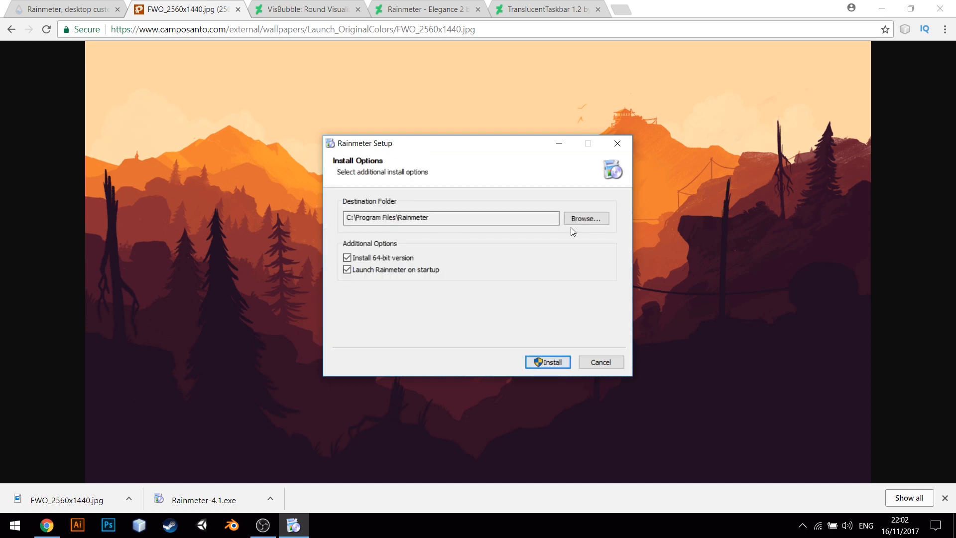
left_click(584, 217)
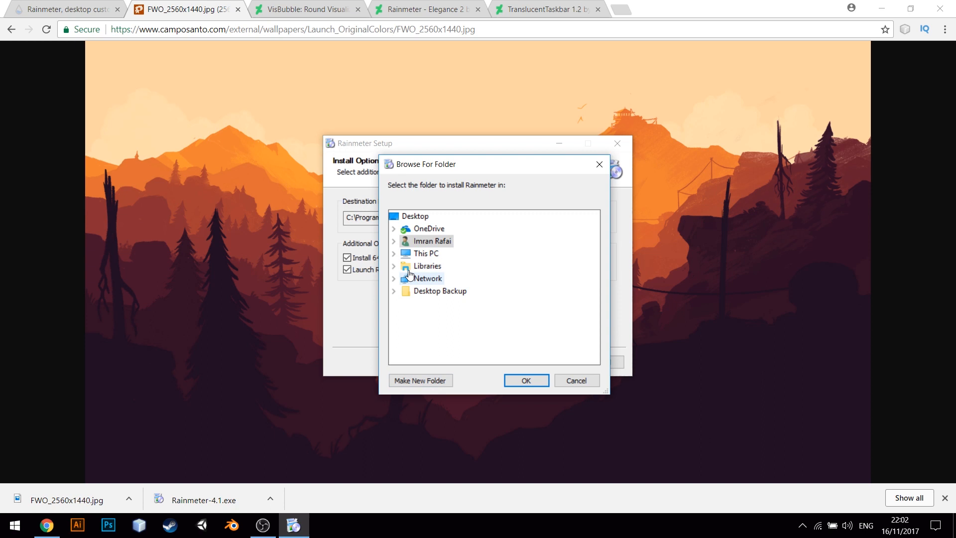
left_click(526, 380)
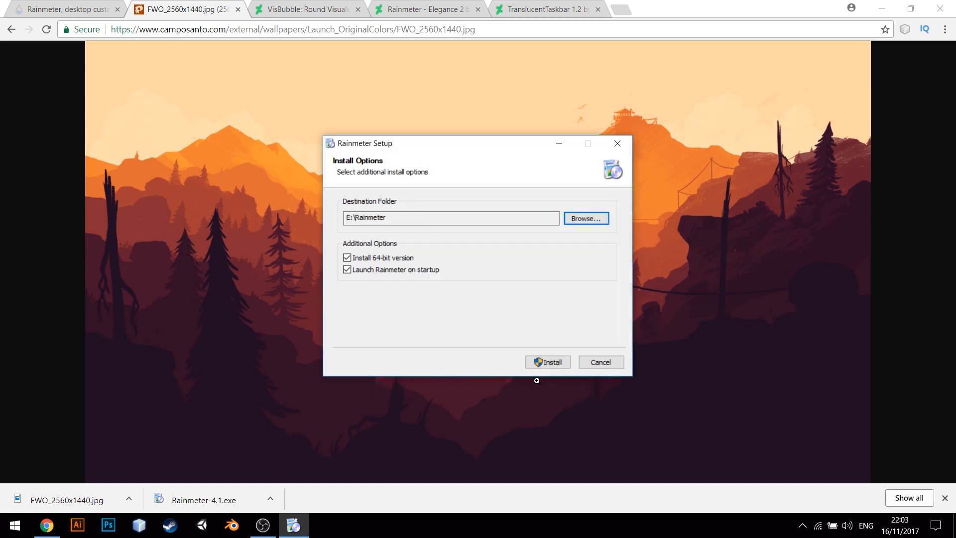
left_click(546, 362)
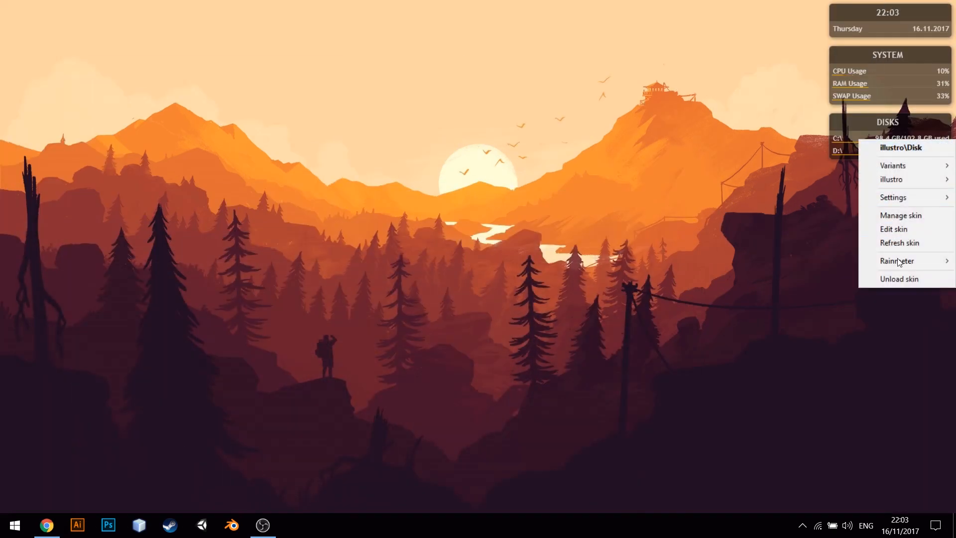
Unload the default illustro clock, system and disk skins from the desktop.
left_click(899, 278)
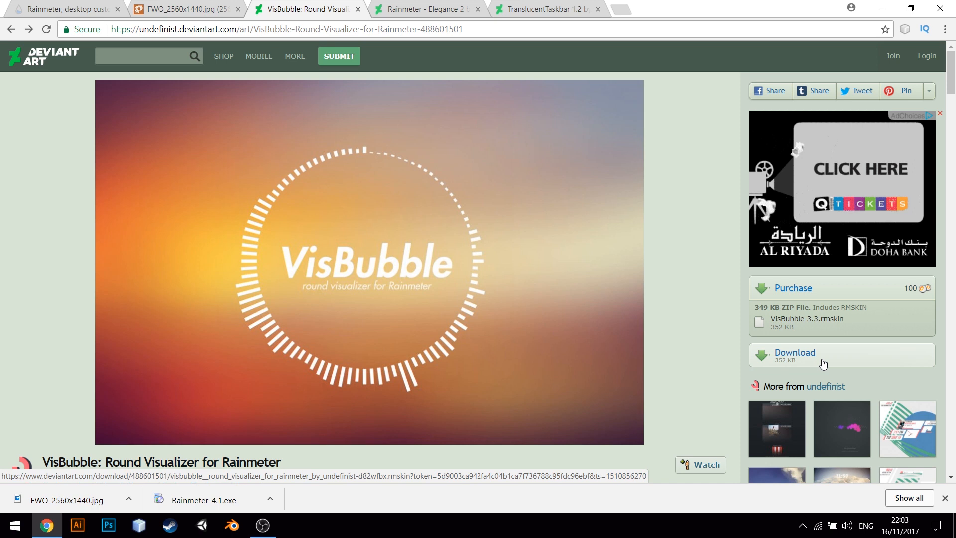
Download the VisBubble 3.3 skin from the DeviantArt sidebar.
left_click(795, 352)
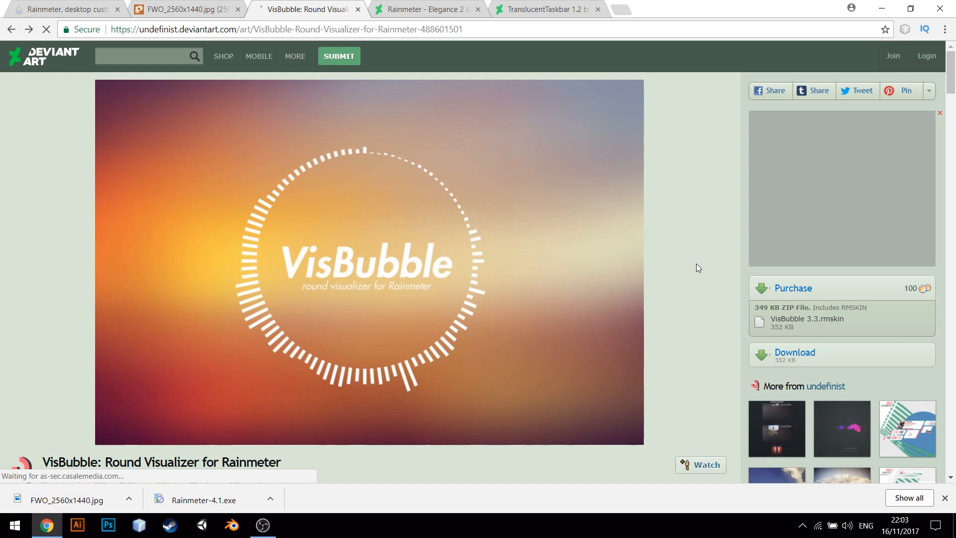
scroll("down", 3)
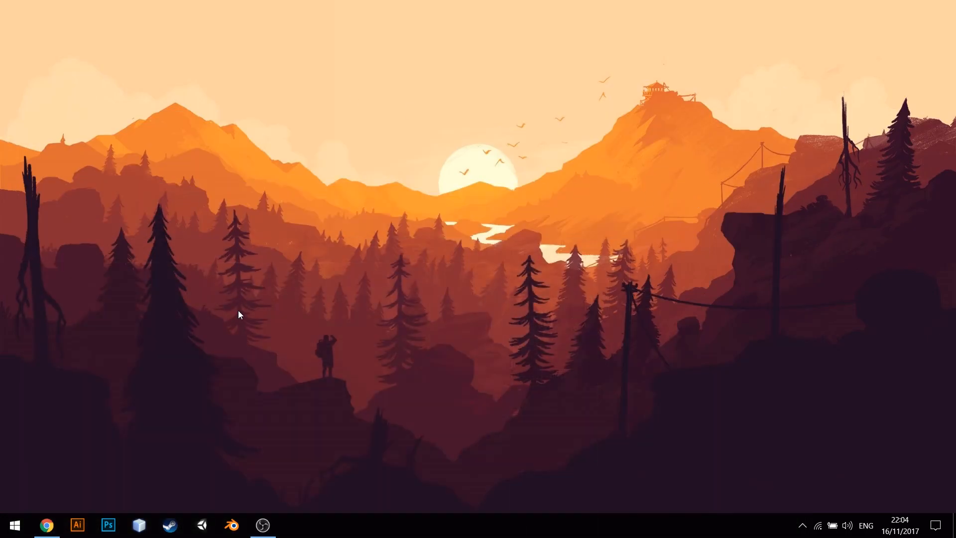
mouse_move(664, 201)
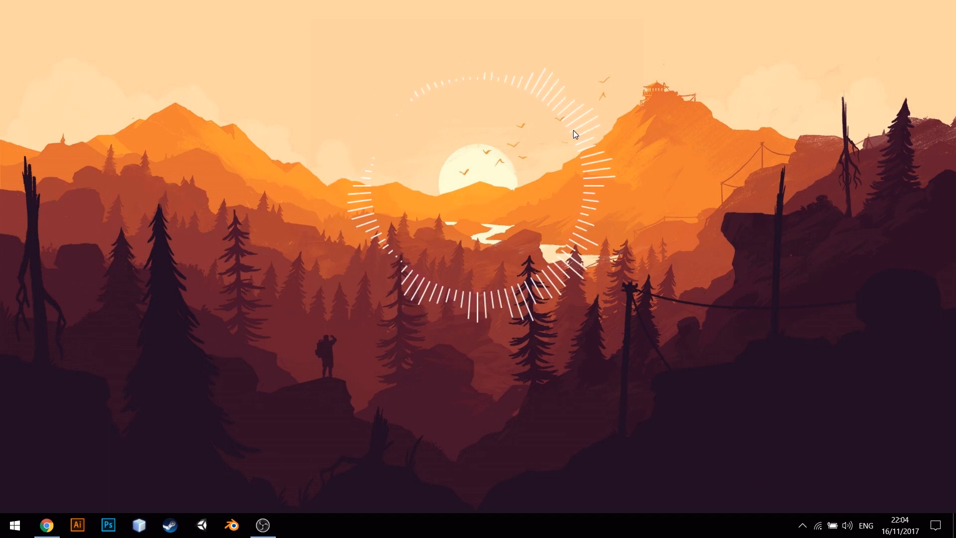
Open the VisBubble Settings panel from the visualizer's right-click menu.
right_click(579, 133)
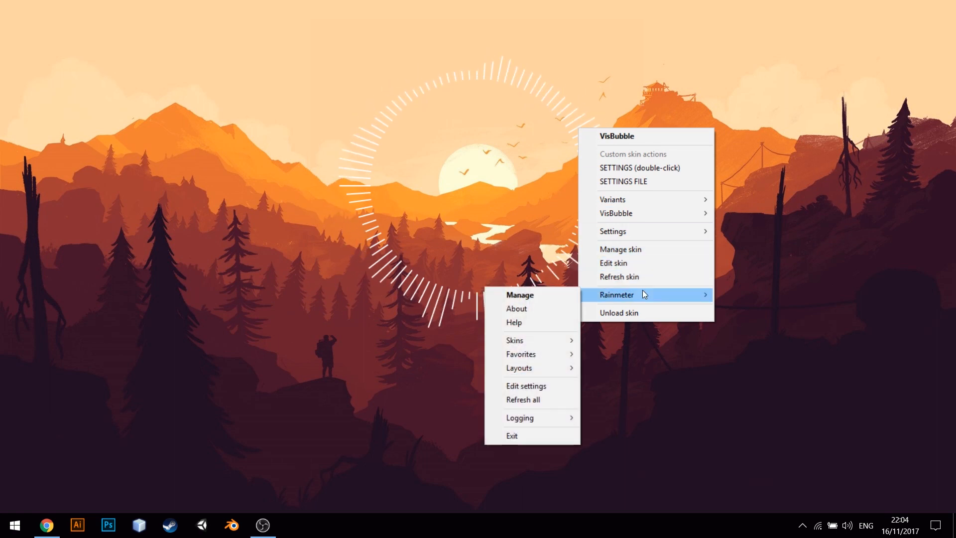
mouse_move(652, 170)
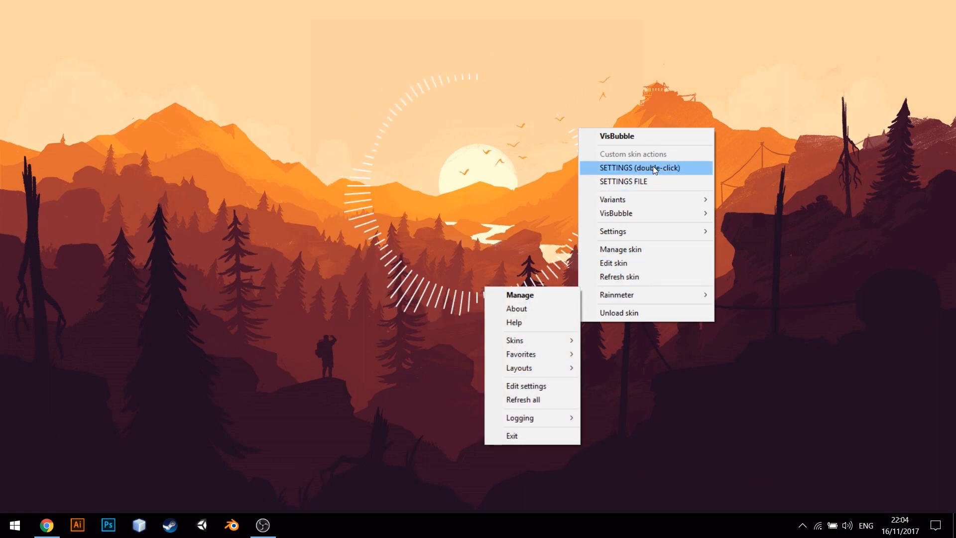
left_click(639, 168)
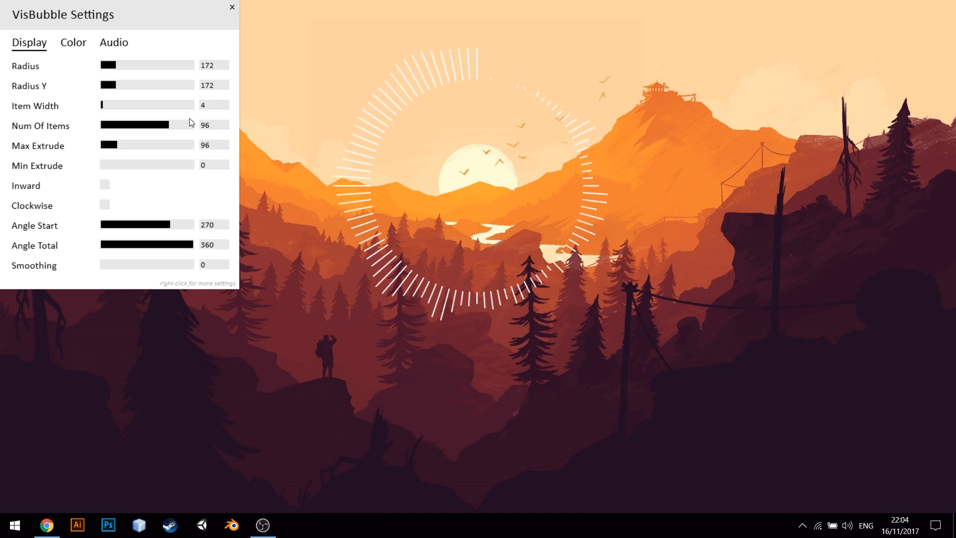
mouse_move(126, 110)
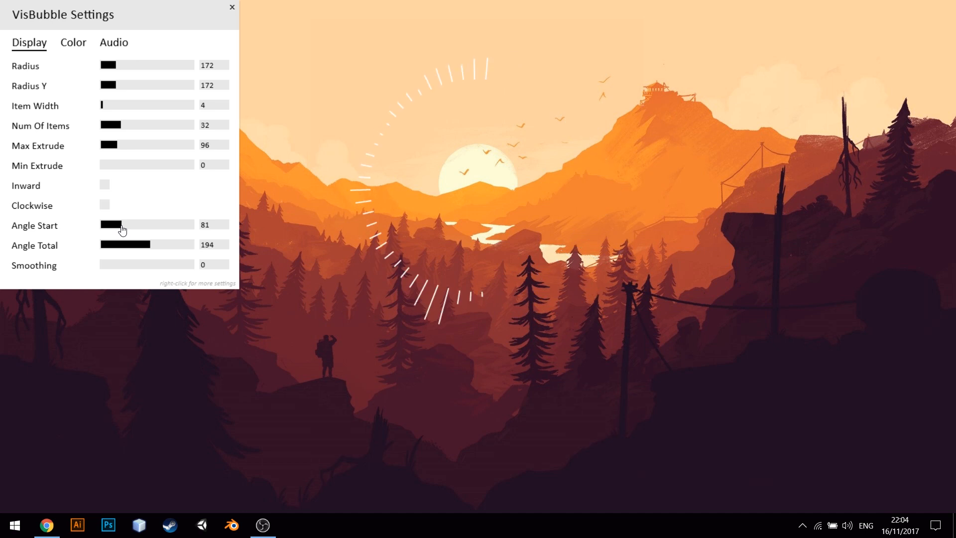
Drag the VisBubble Angle Start slider to 81 degrees.
left_click_drag(120, 225, 145, 224)
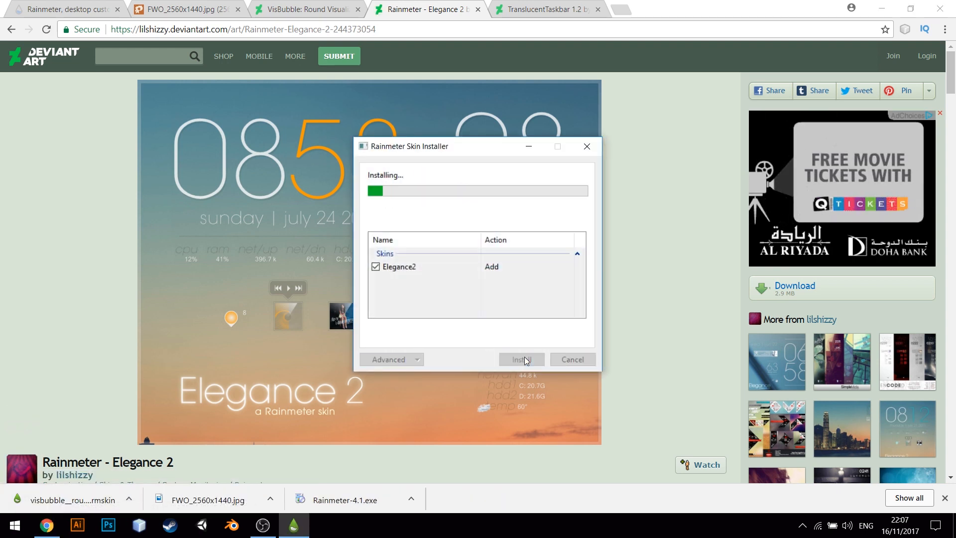
Install the Elegance 2 skin package through the Rainmeter Skin Installer.
left_click(518, 359)
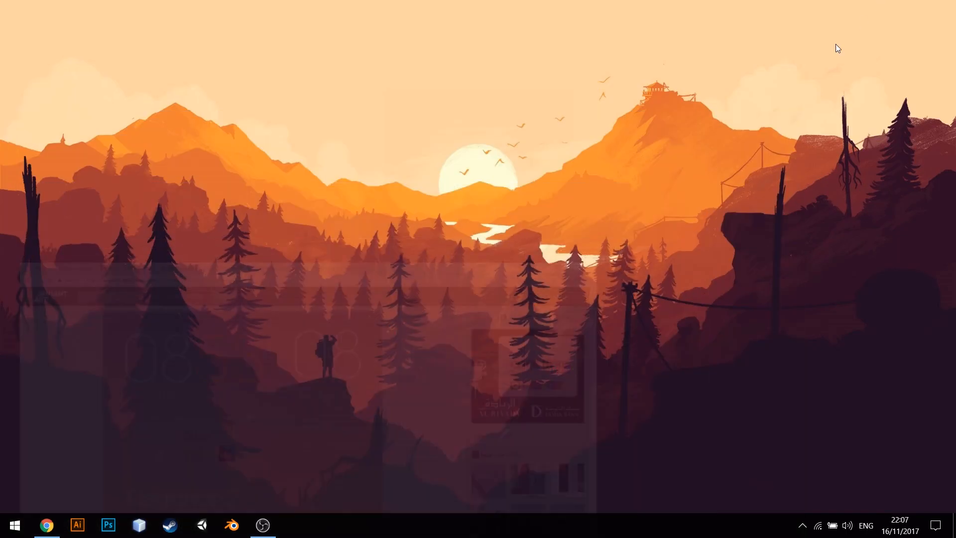
left_click(294, 524)
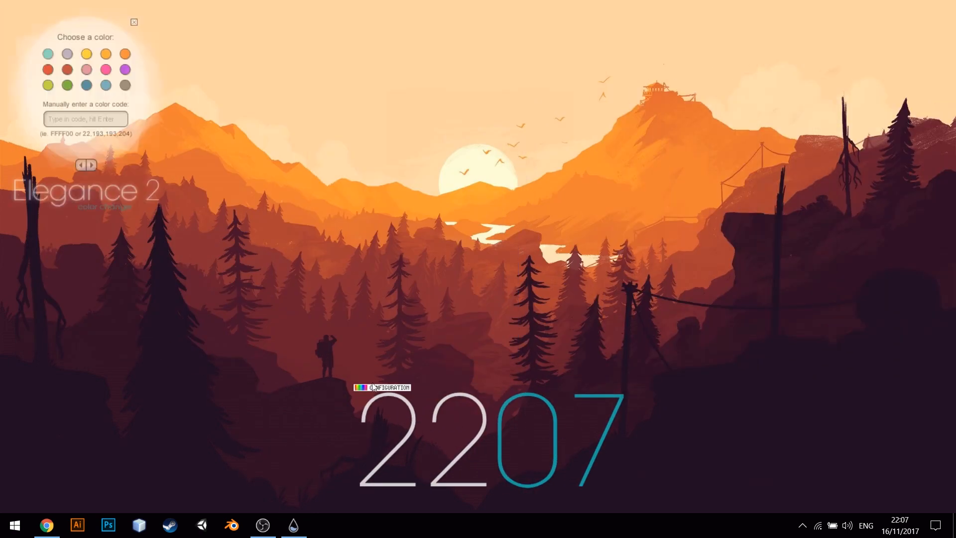
Pick the orange swatch for the Elegance 2 clock accent and close the chooser.
left_click(125, 54)
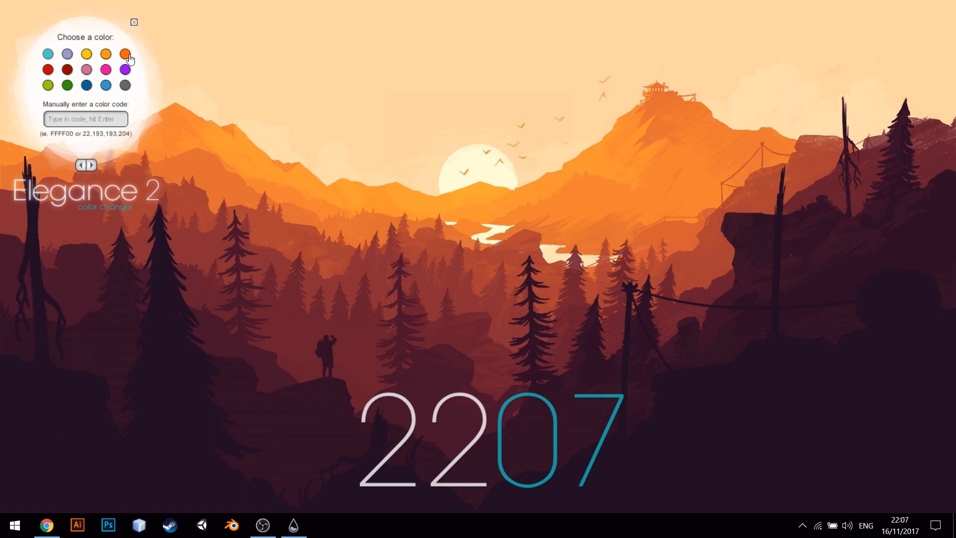
left_click(125, 54)
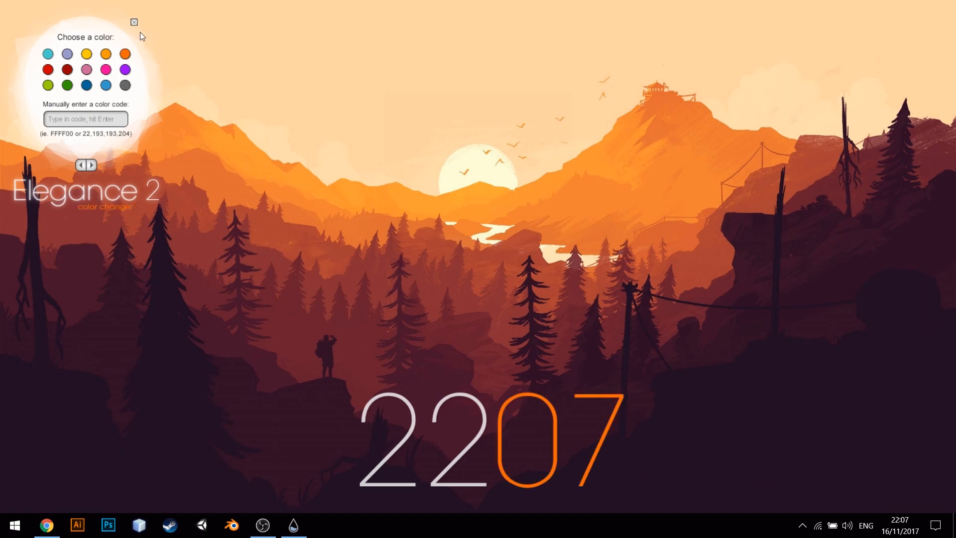
left_click(133, 23)
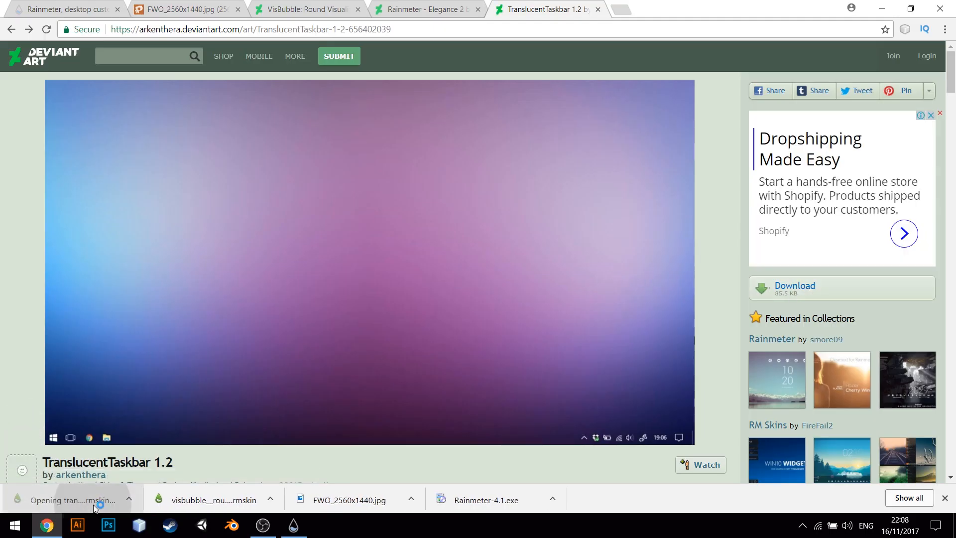
Install the downloaded TranslucentTaskbar 1.2 .rmskin with its plugin.
left_click(72, 500)
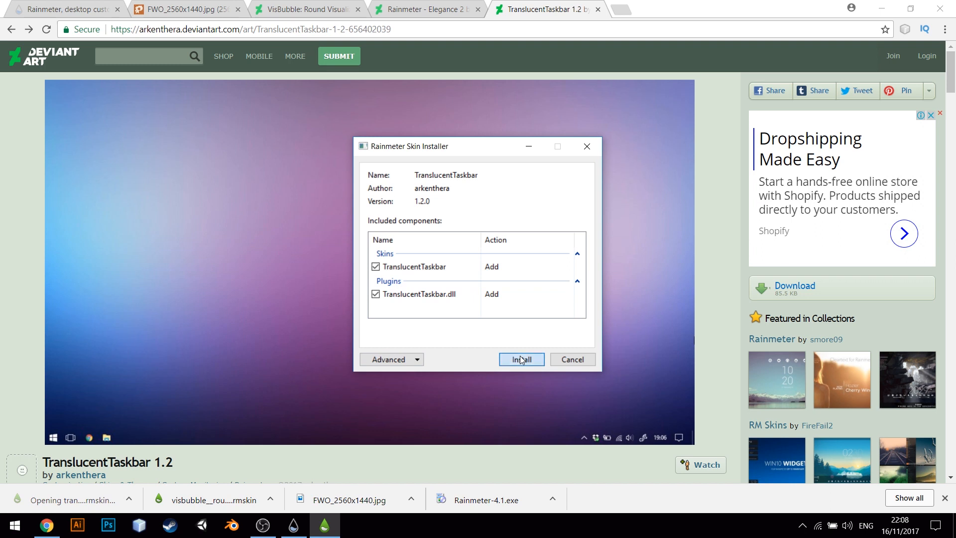
left_click(520, 359)
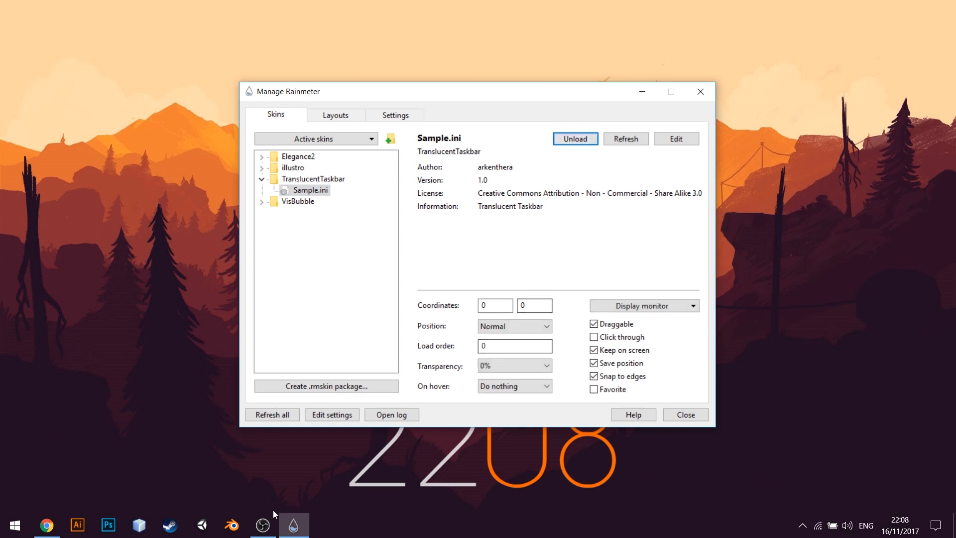
mouse_move(641, 92)
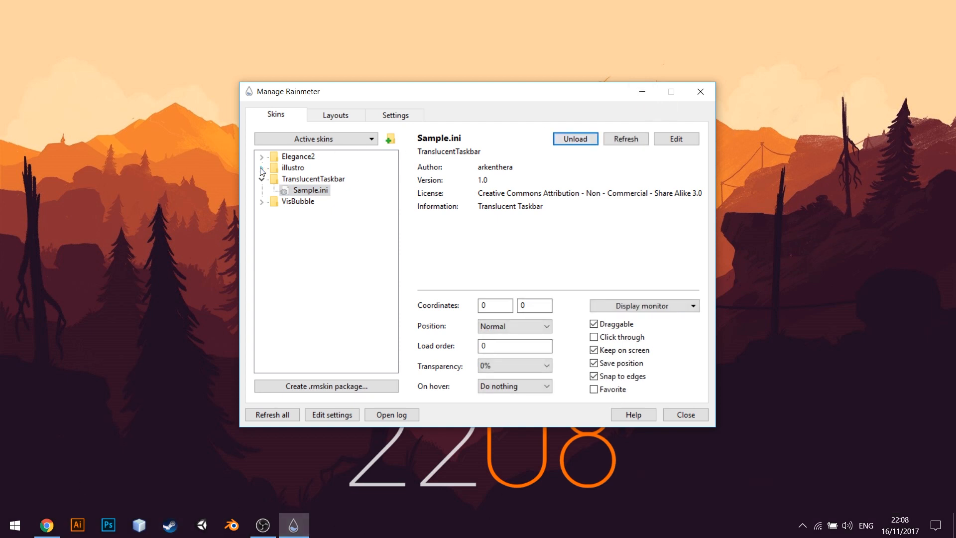
Load the Elegance2 Date_hori1.ini skin from Manage Rainmeter.
left_click(262, 156)
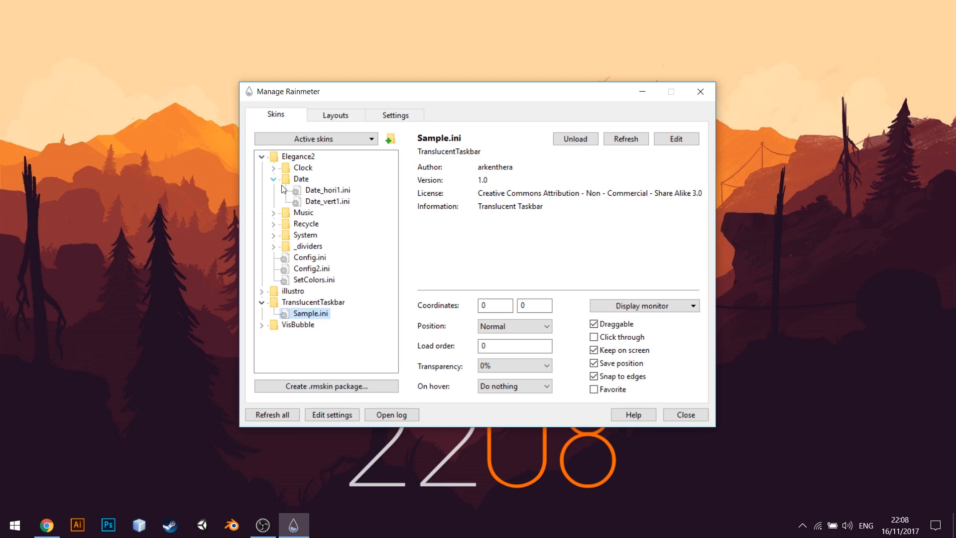
left_click(327, 190)
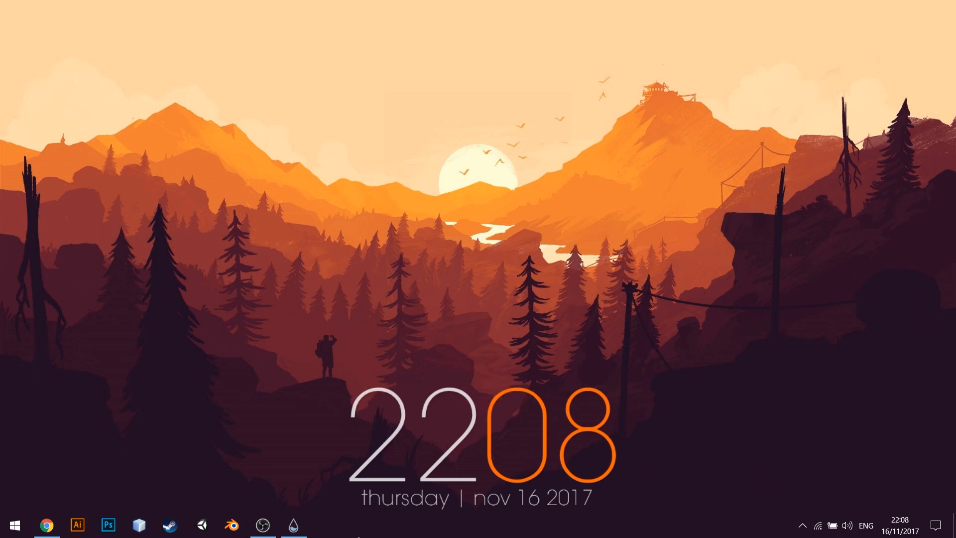
Enable the Links toolbar from the taskbar's Toolbars menu.
right_click(329, 532)
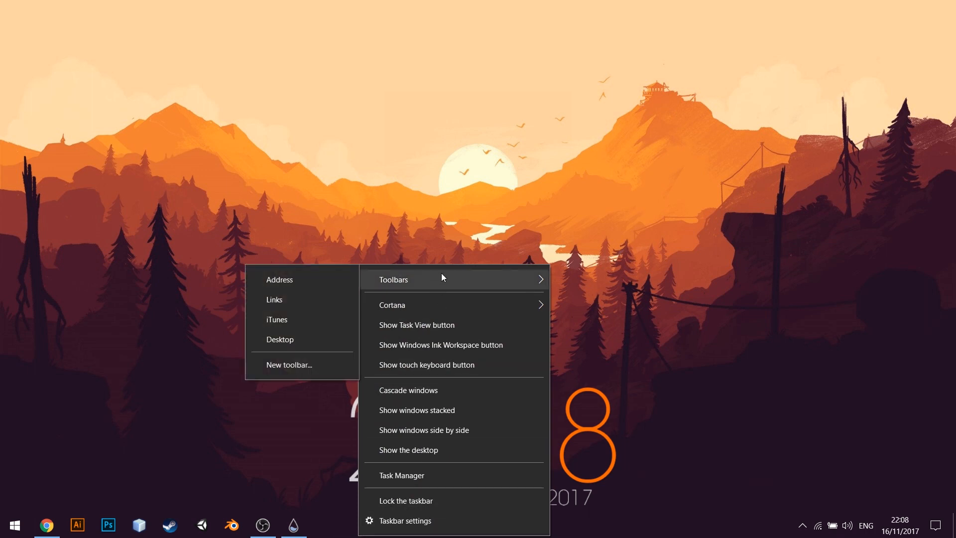
left_click(274, 299)
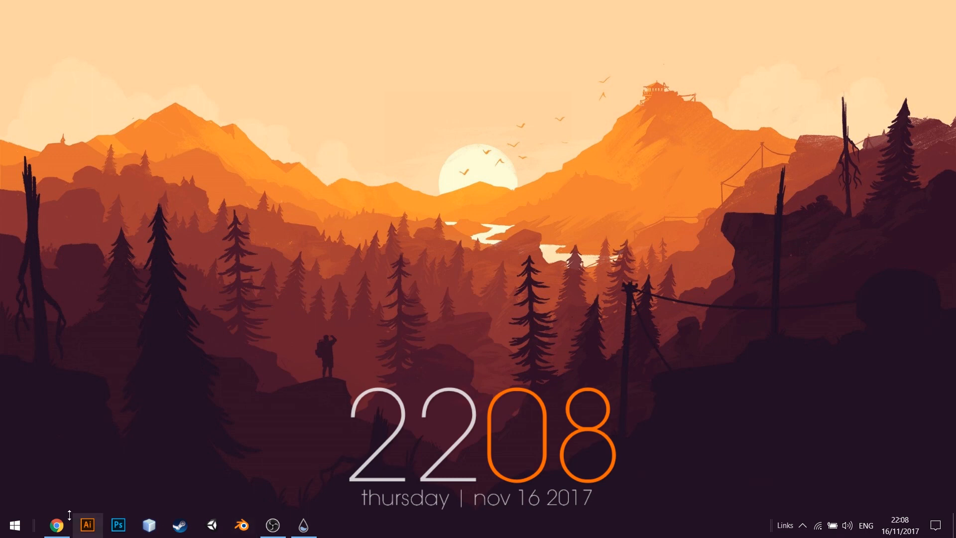
mouse_move(630, 526)
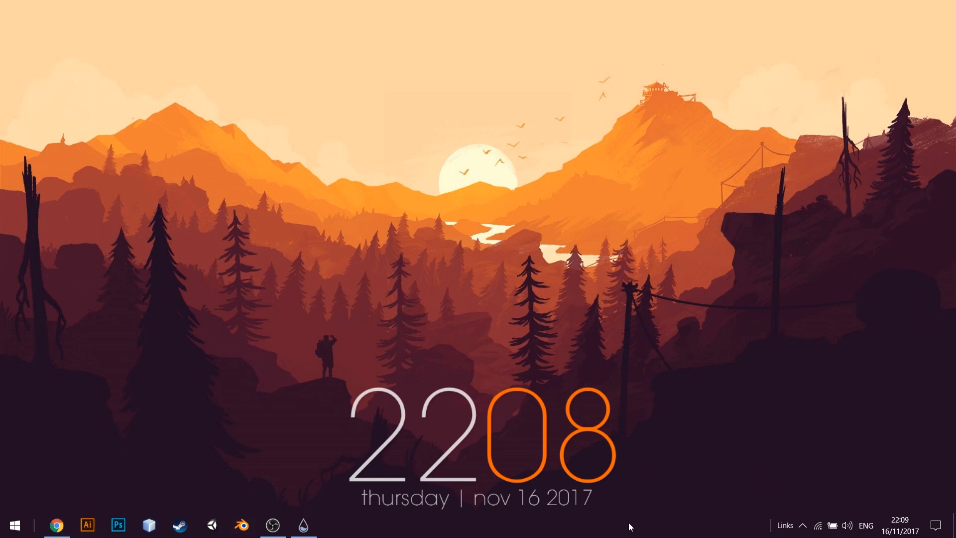